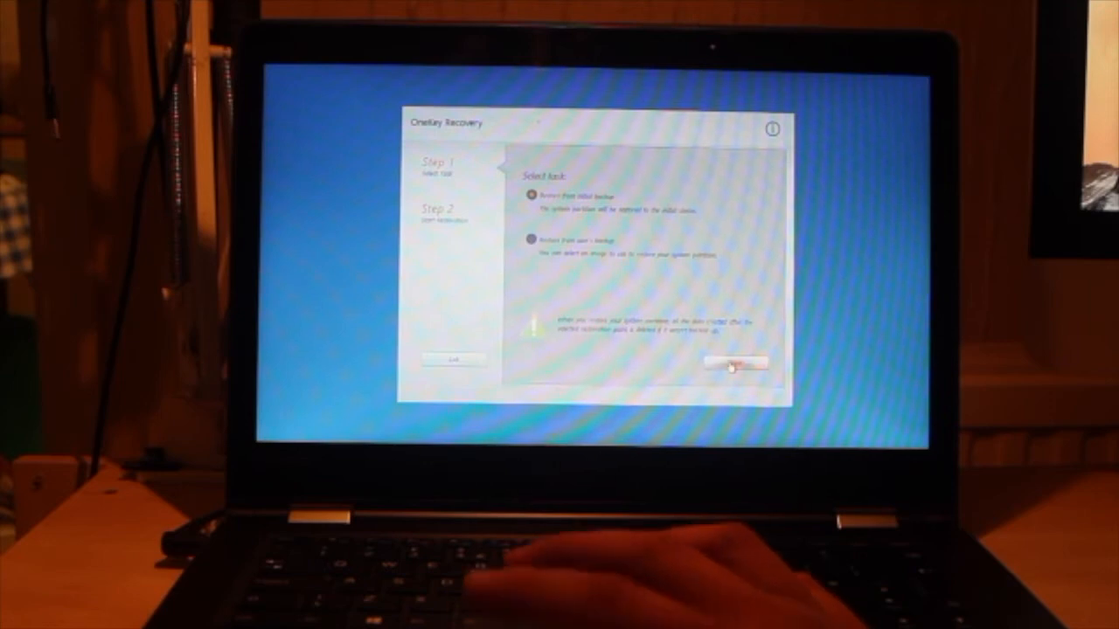
Restore the system partition from the initial backup and accept the initial-state warning.
click(735, 362)
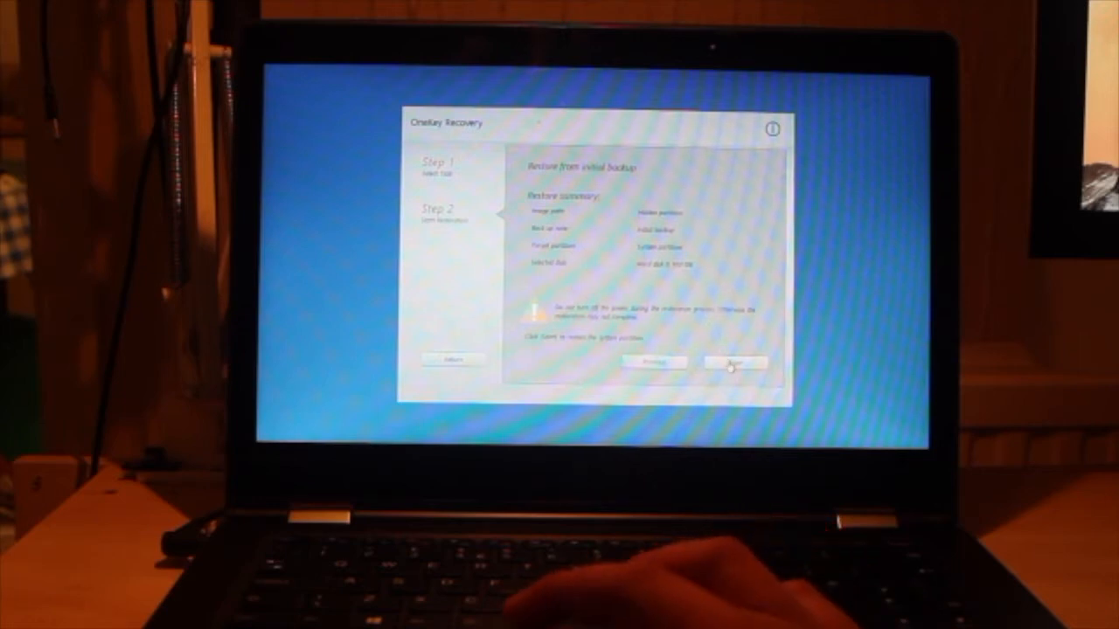
click(734, 362)
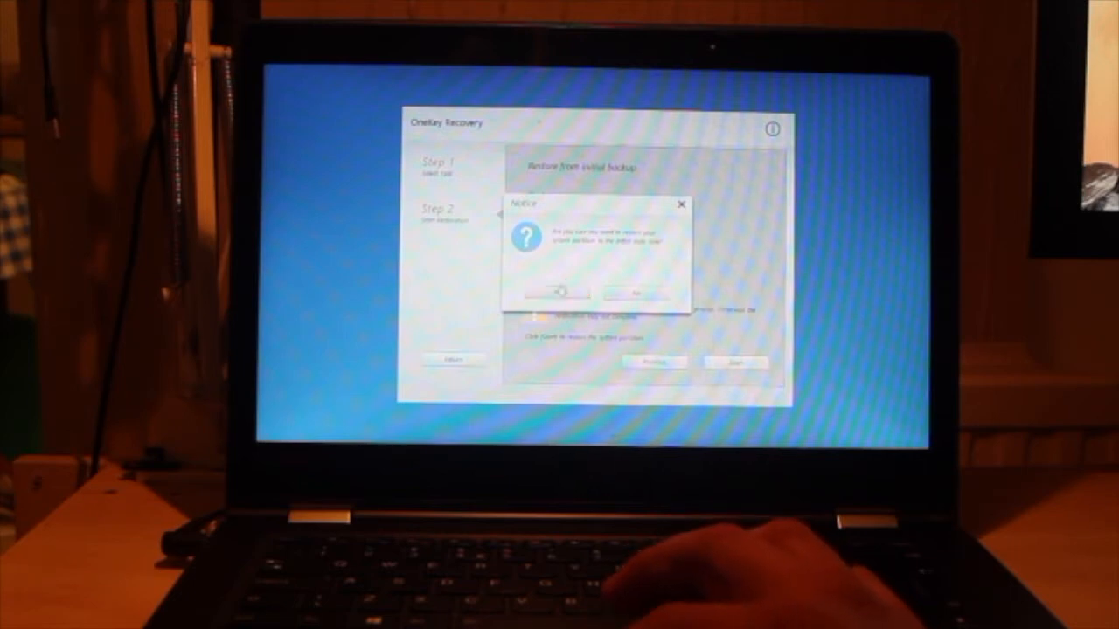
click(558, 291)
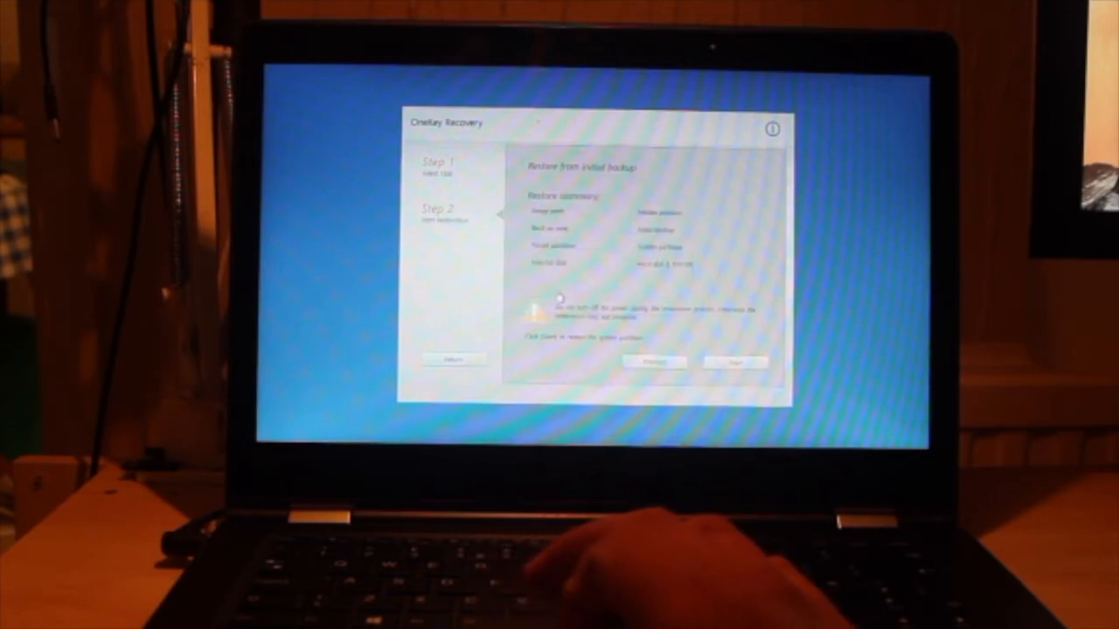
Give the final go-ahead and let the system partition recover to 100%.
click(734, 362)
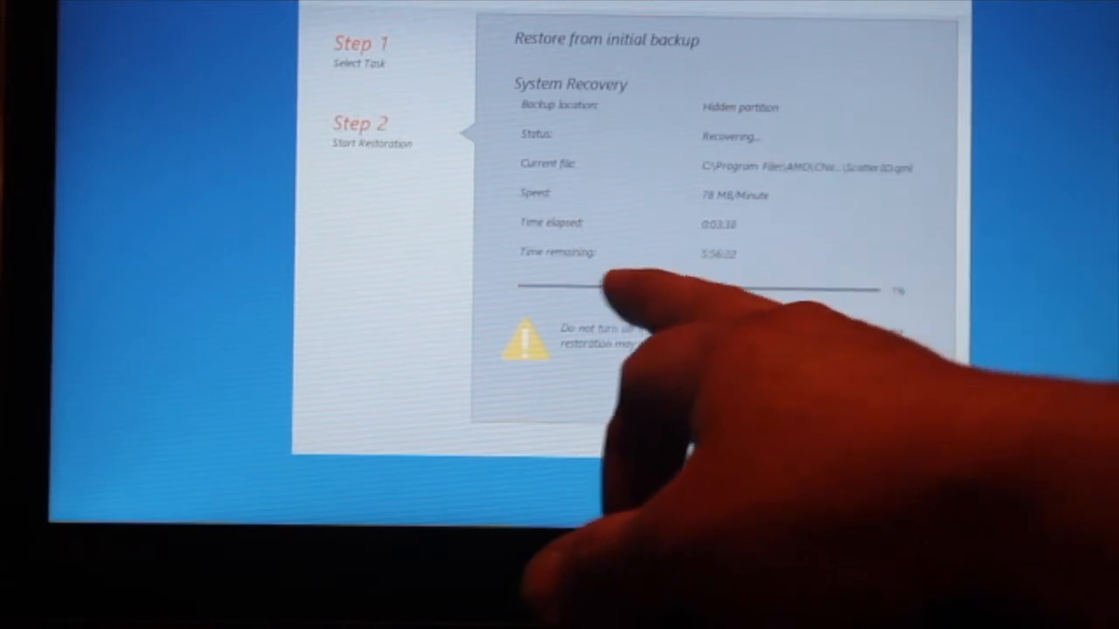
mouse_move(787, 367)
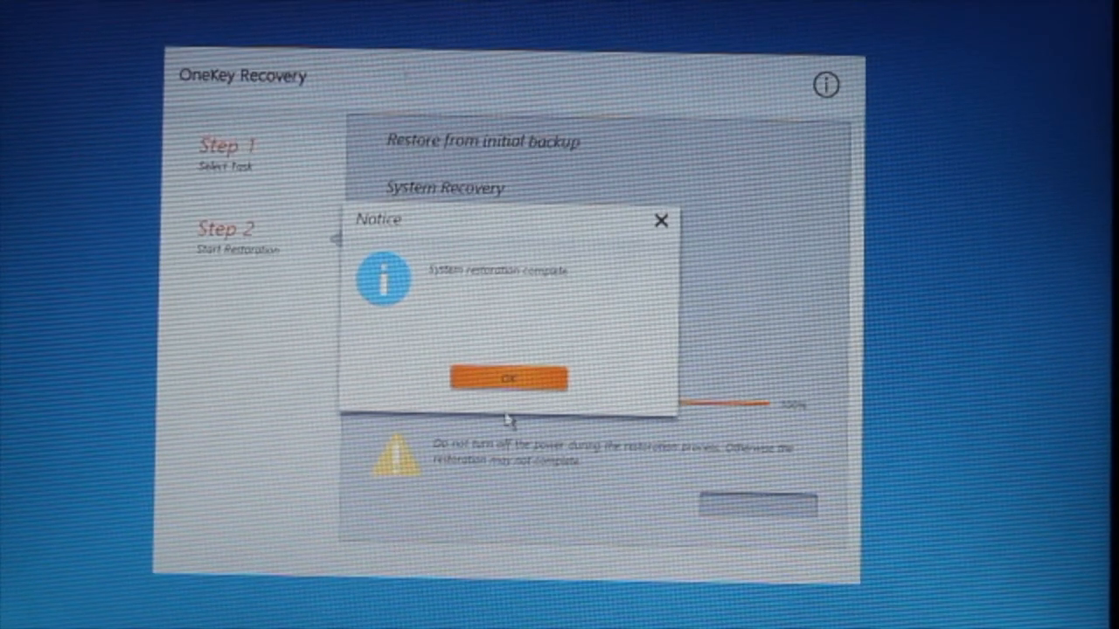
Dismiss the restoration-complete notice, finish the wizard, and reboot the laptop.
click(509, 378)
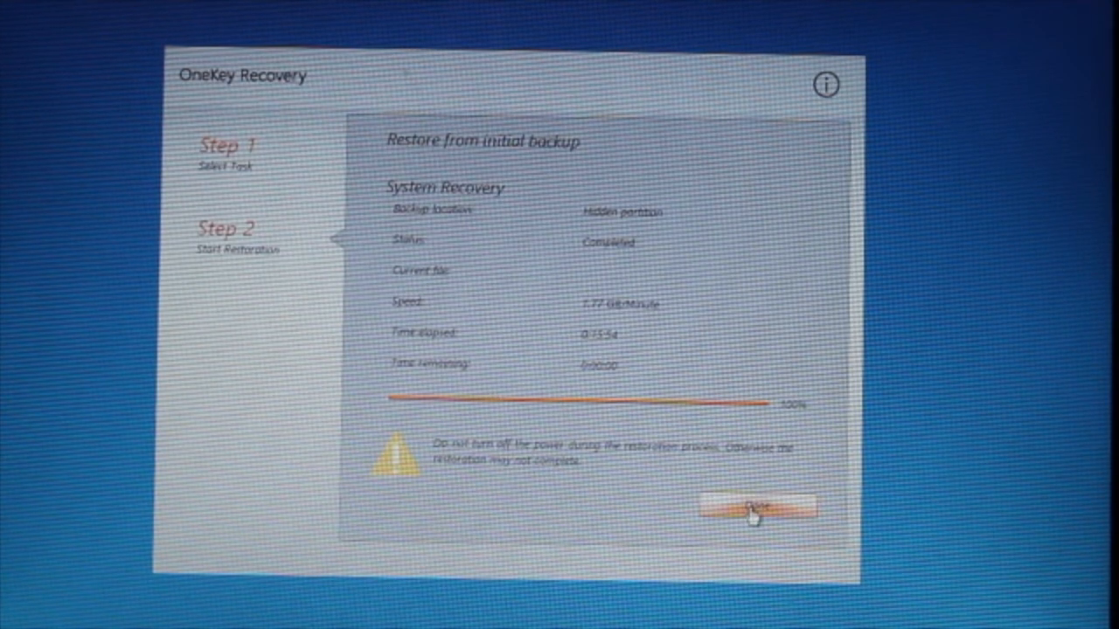
click(757, 506)
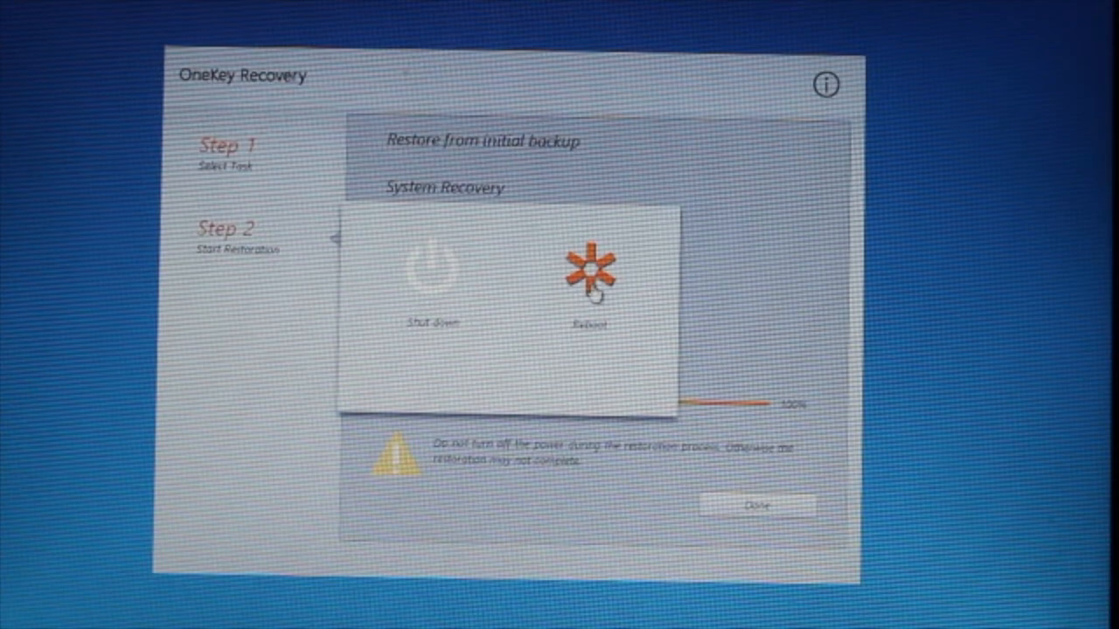
click(590, 271)
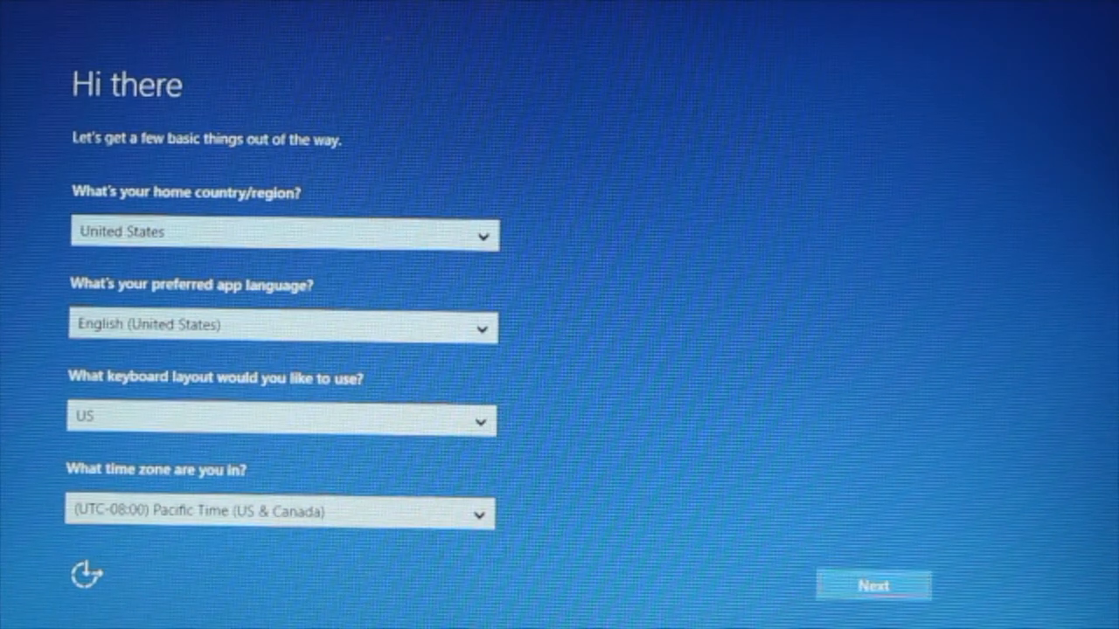
mouse_move(468, 200)
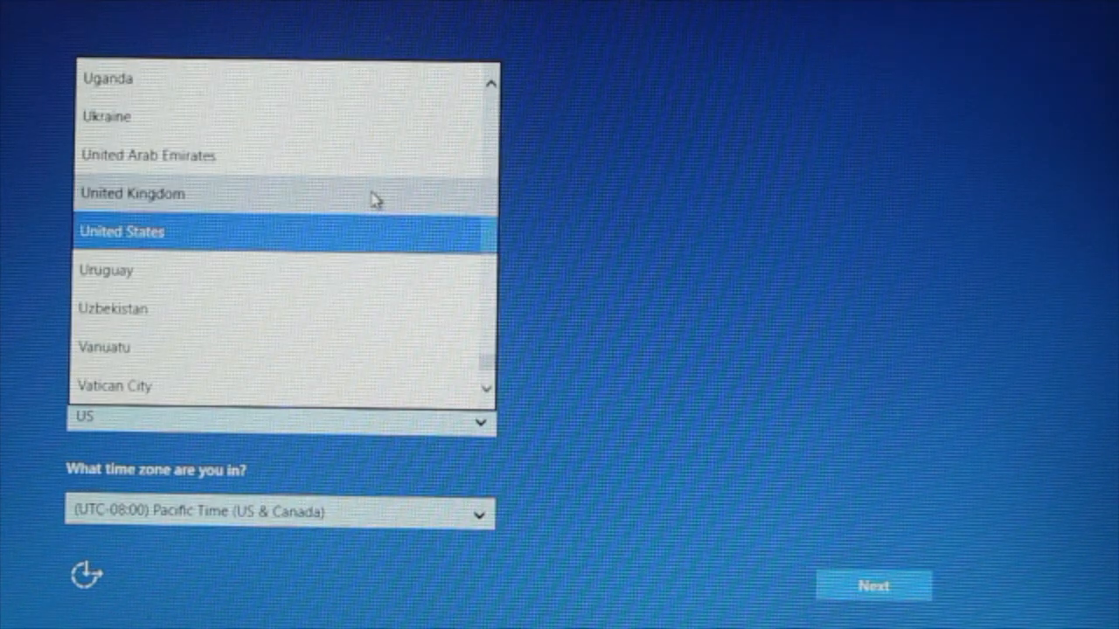
Apply United Kingdom region, English (UK) language, UK keyboard and London time zone.
click(132, 194)
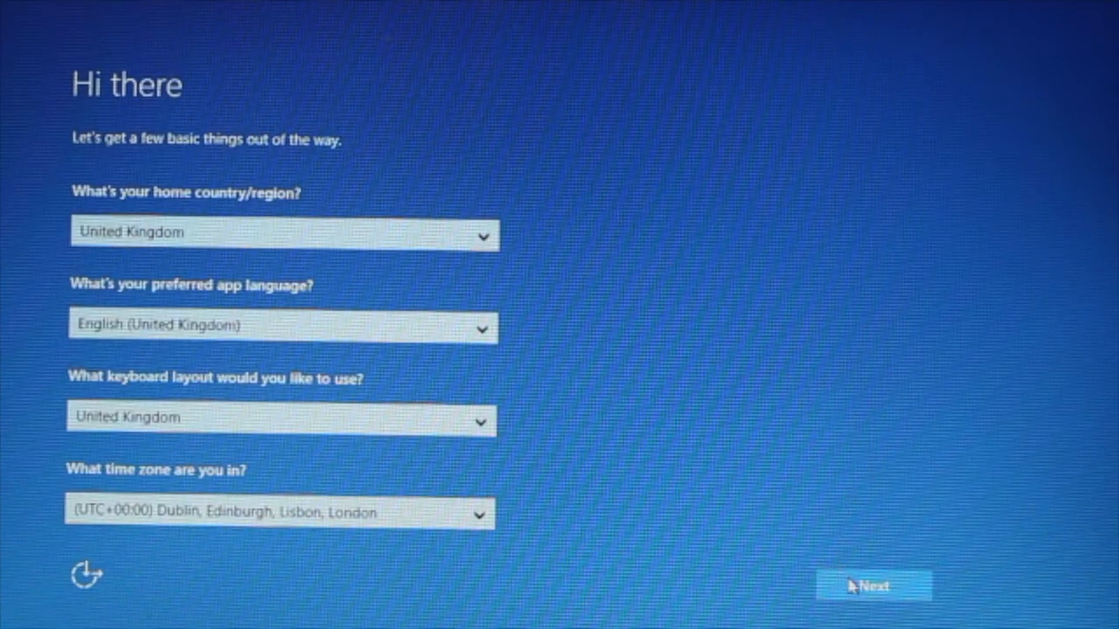
click(873, 586)
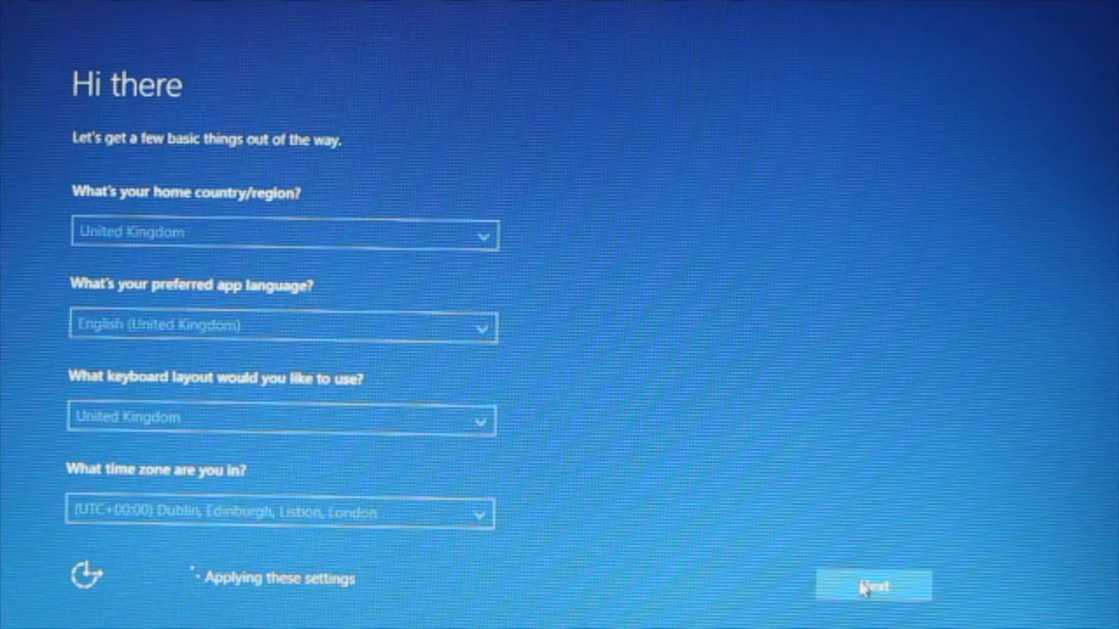
click(872, 586)
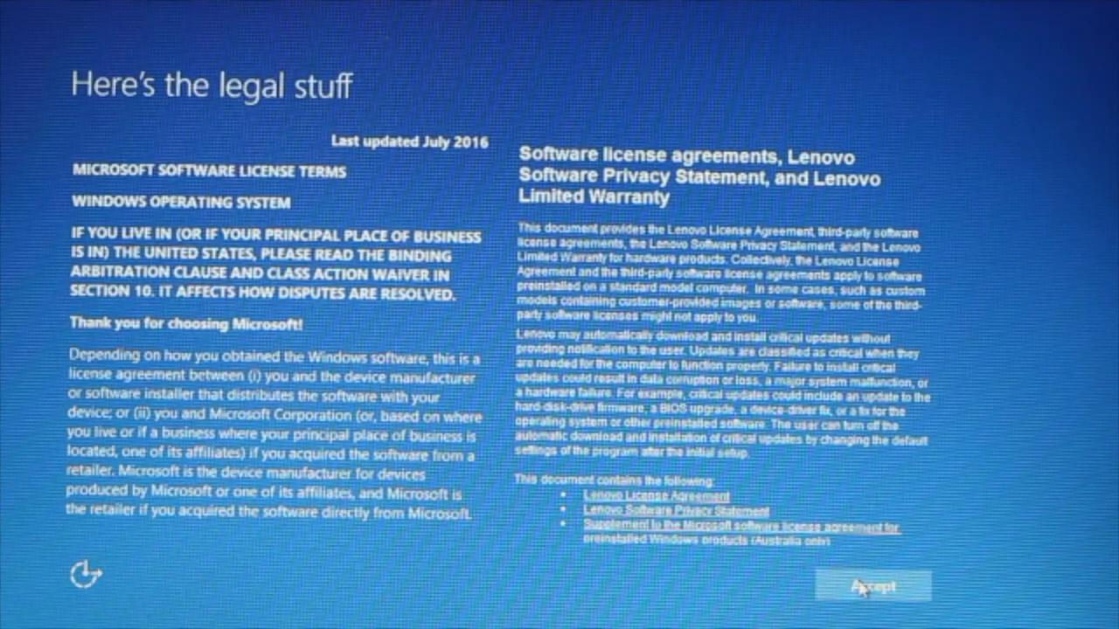
Accept the licence terms, skip Wi-Fi setup, and choose Express settings.
click(870, 586)
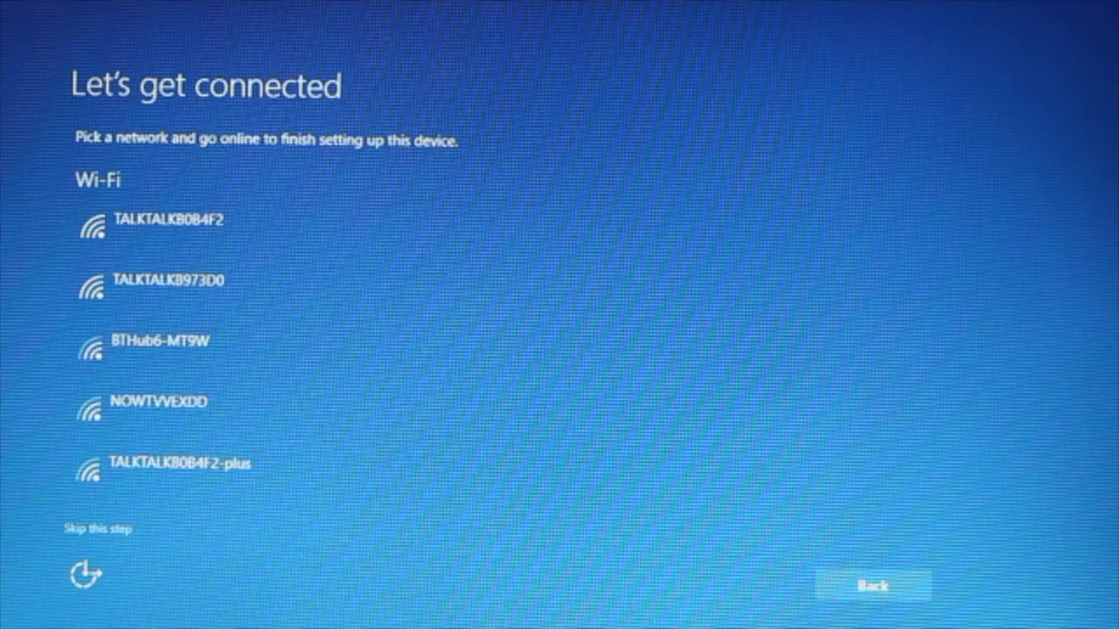
mouse_move(88, 537)
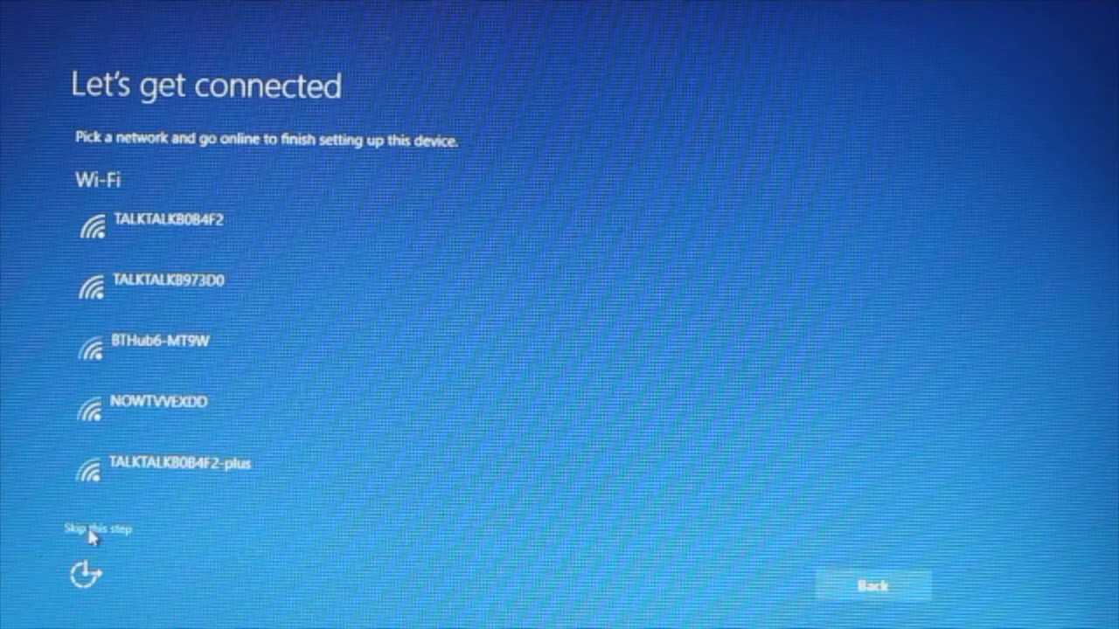
click(84, 529)
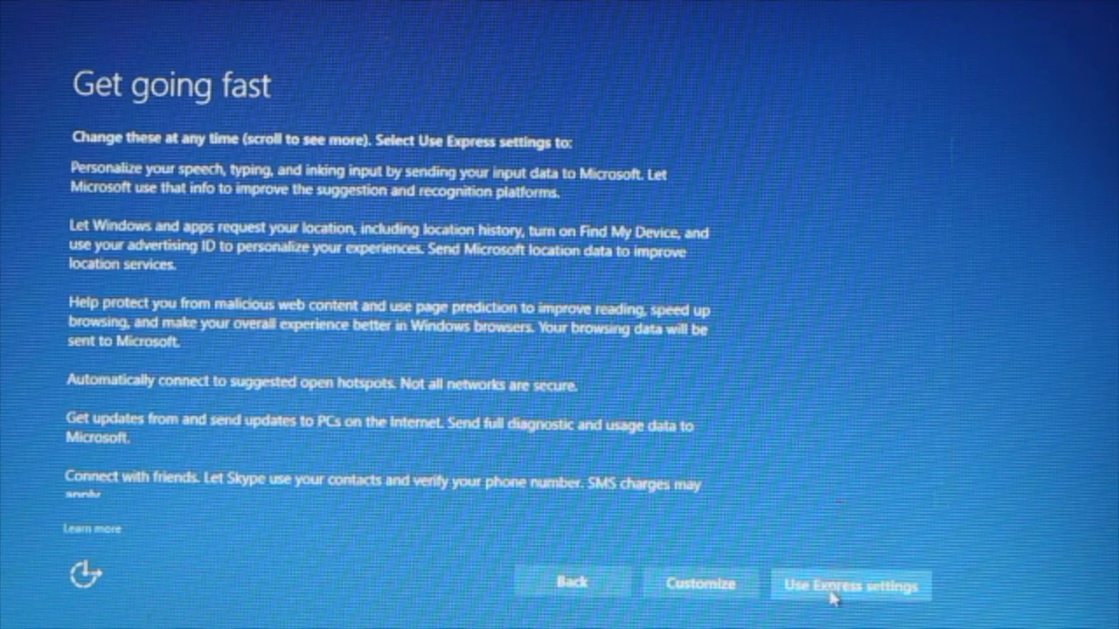
click(849, 585)
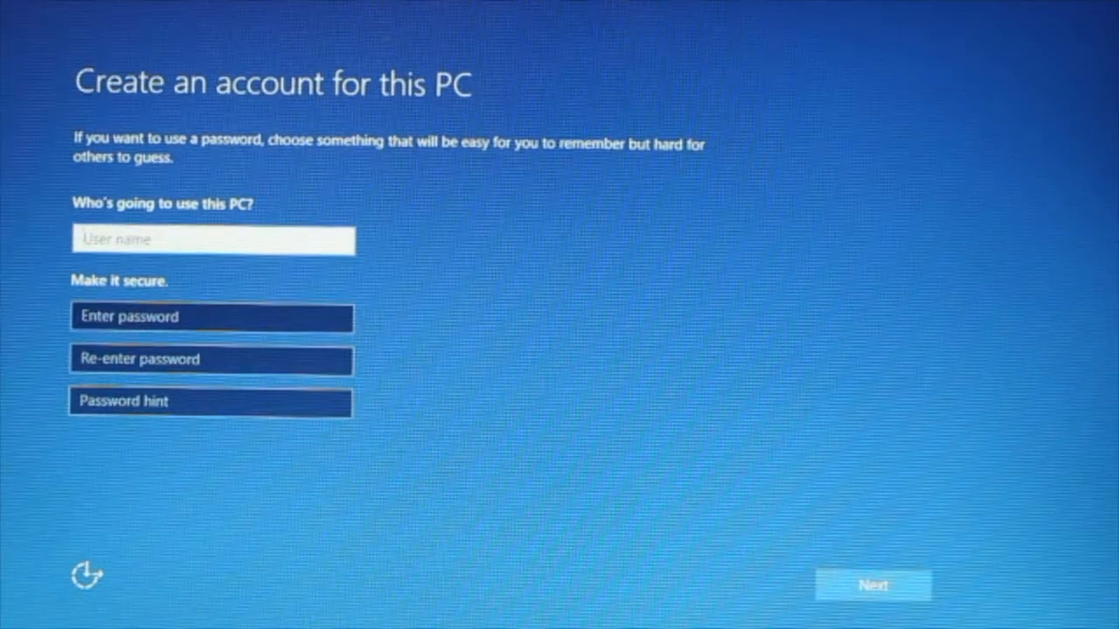
Enter 'Laptop' as the user name, correcting the typo, with no password.
text(Las)
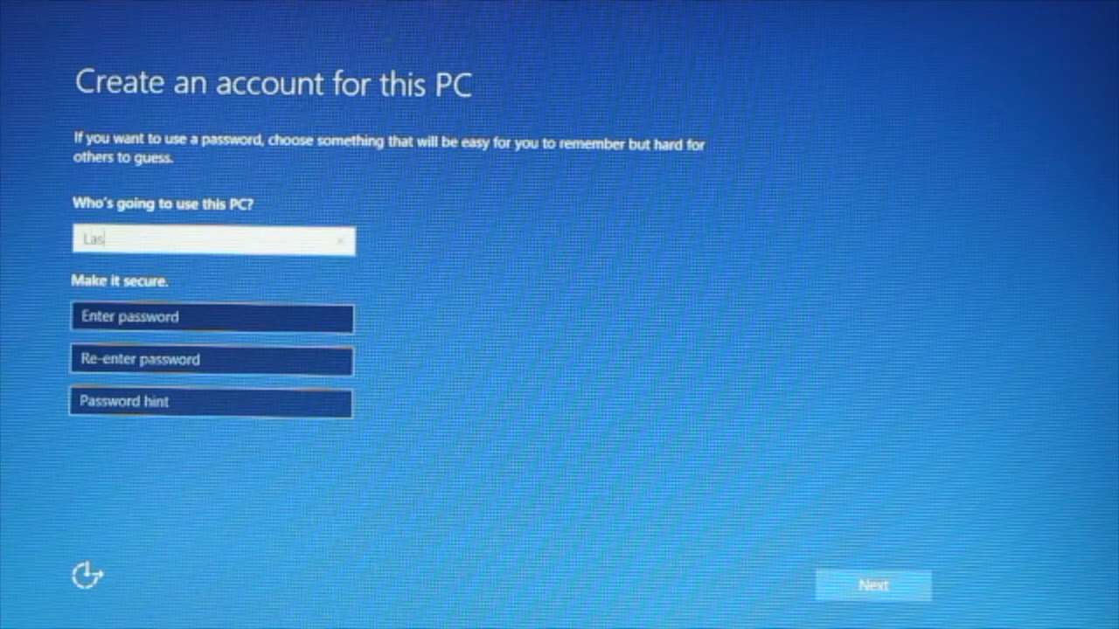
text(p)
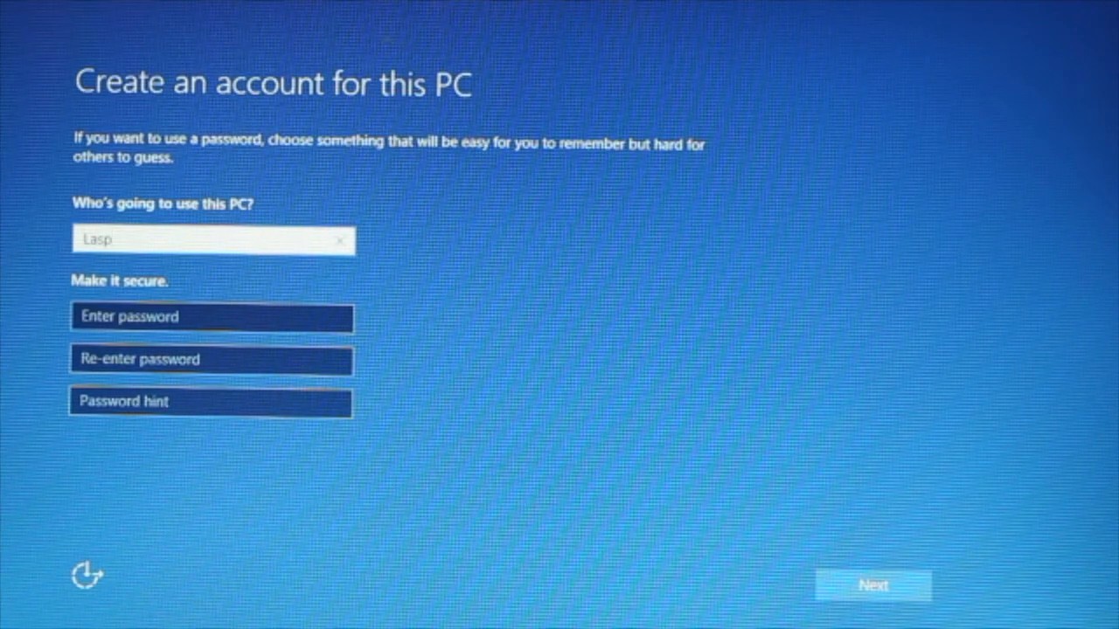
key(BackSpace)
text(top)
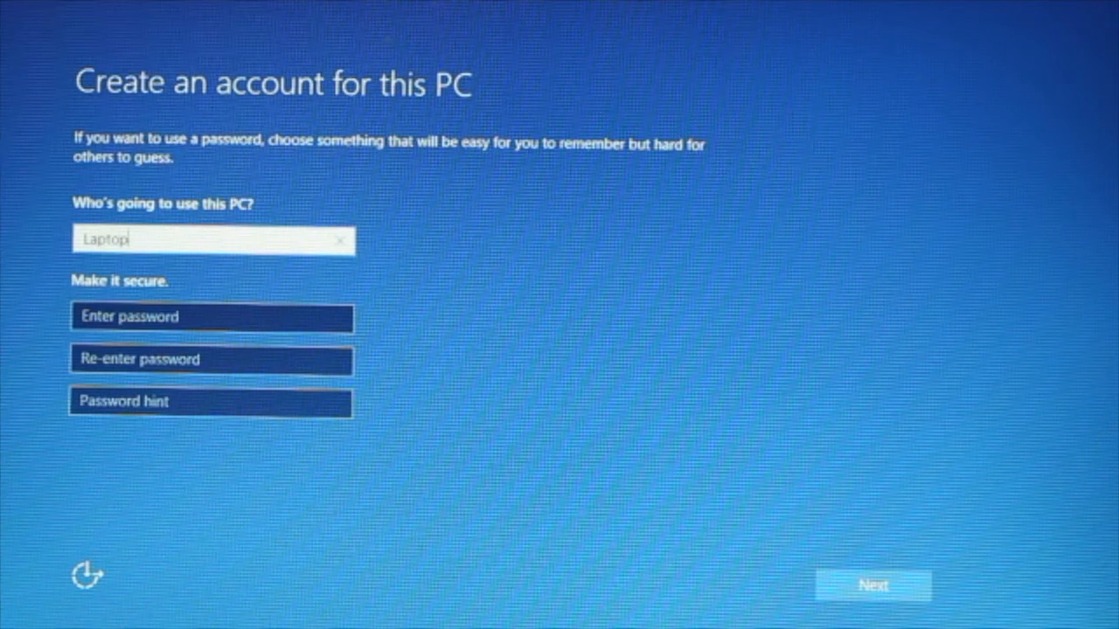
mouse_move(598, 107)
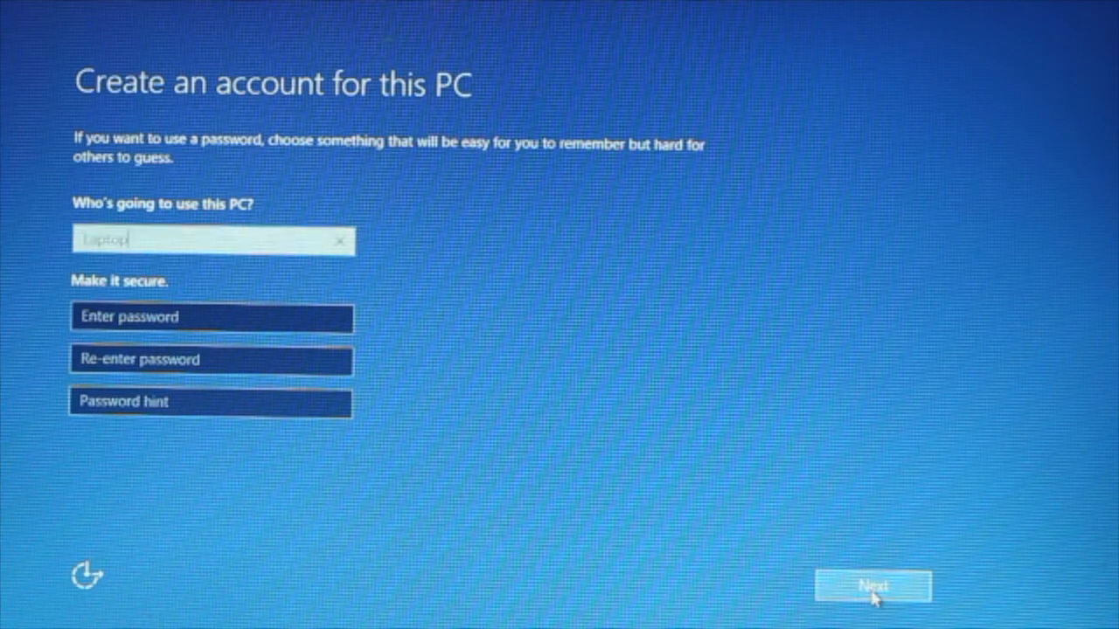
Create the passwordless Laptop account, turn on Cortana, and skip Lenovo registration.
click(871, 586)
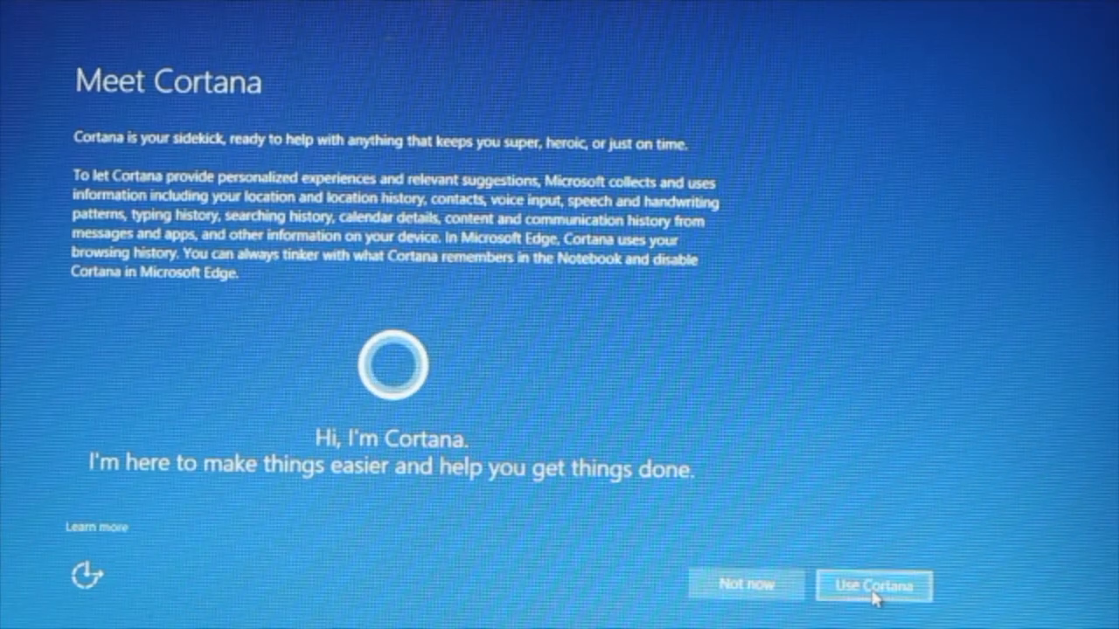
click(872, 586)
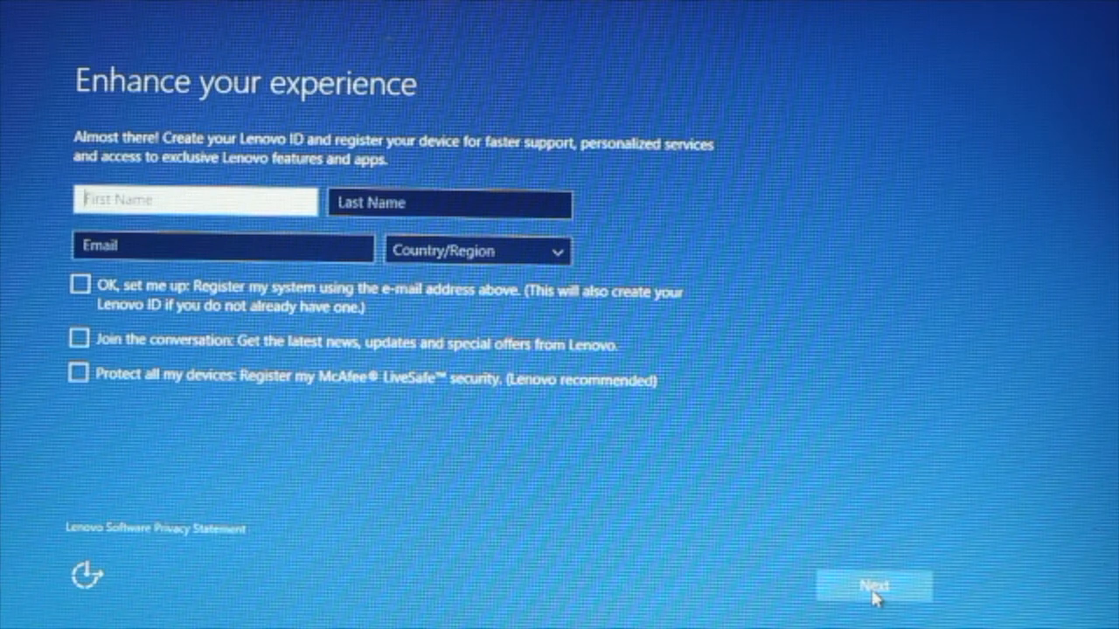
click(194, 202)
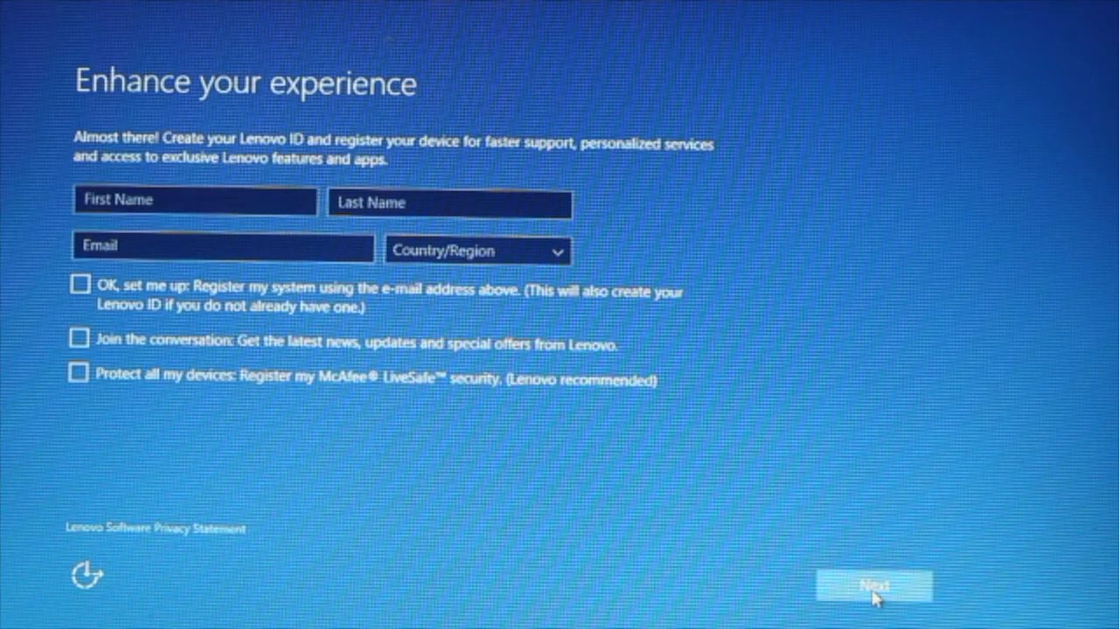
click(872, 585)
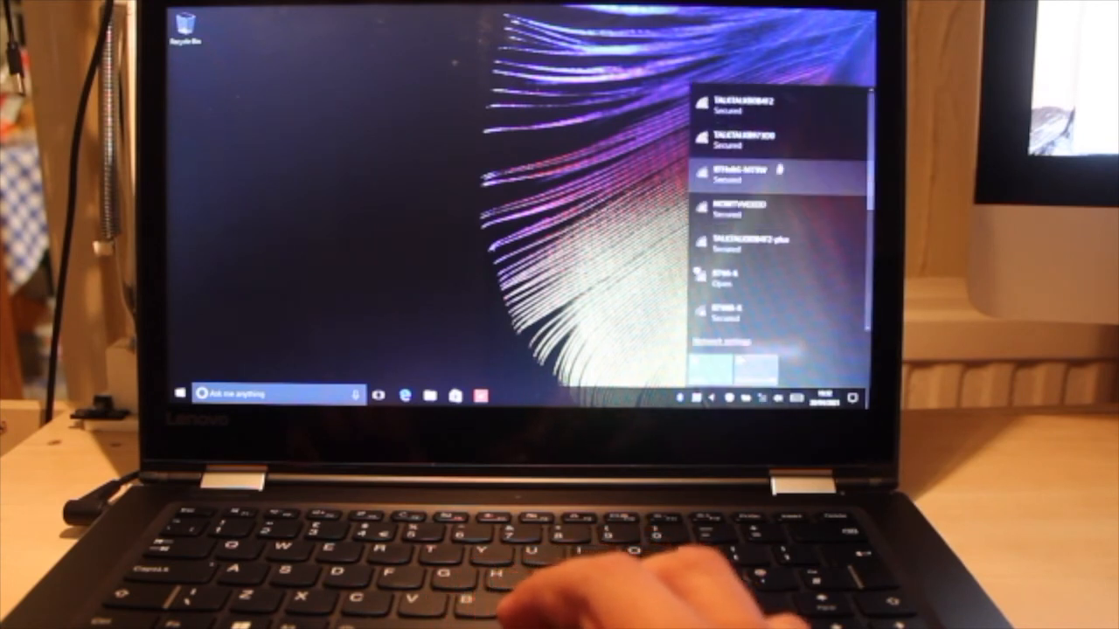
Connect to the second secured Wi-Fi network using its security key.
click(752, 144)
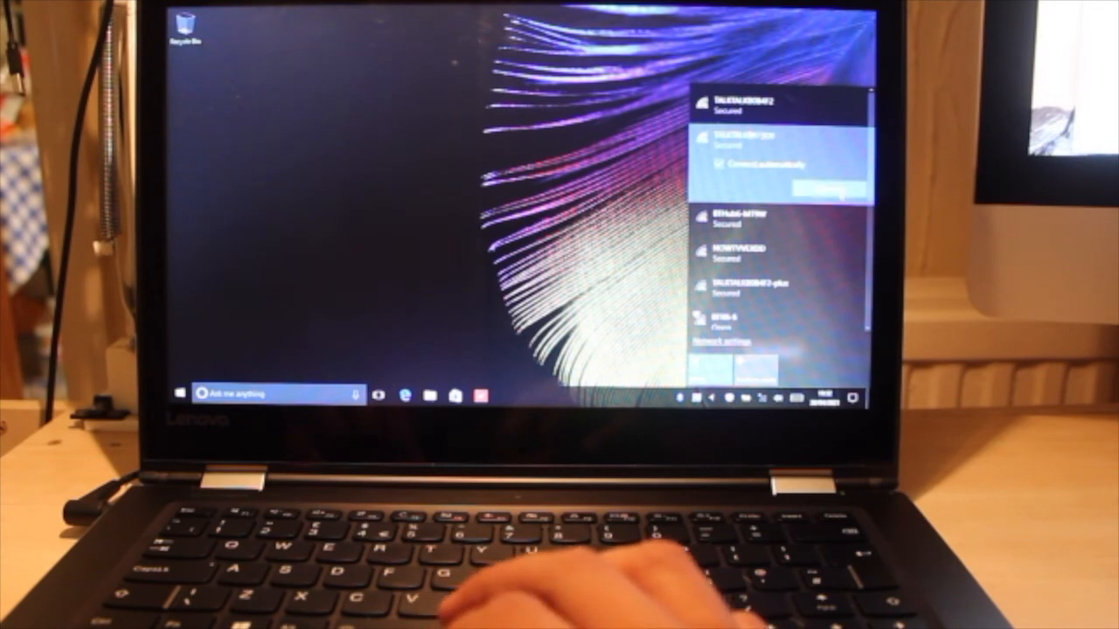
click(822, 185)
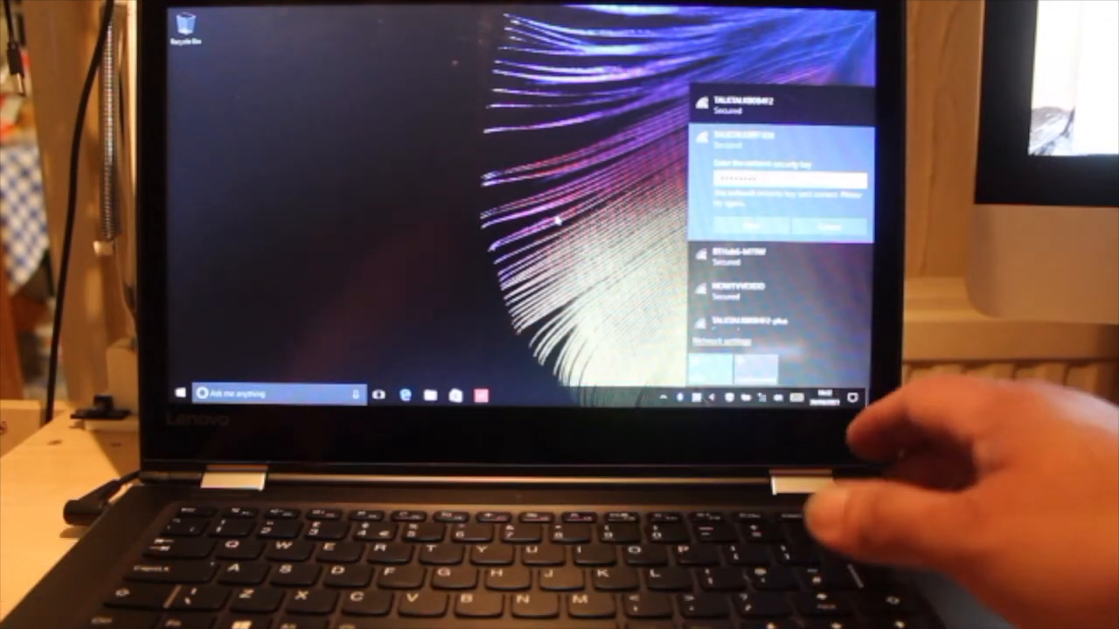
click(776, 226)
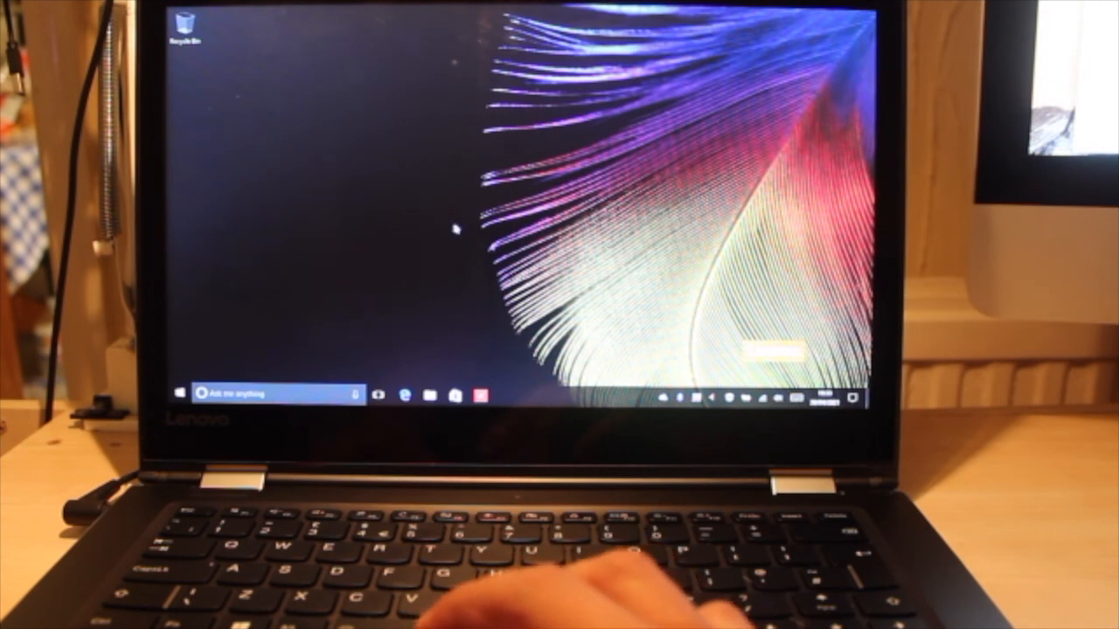
mouse_move(267, 266)
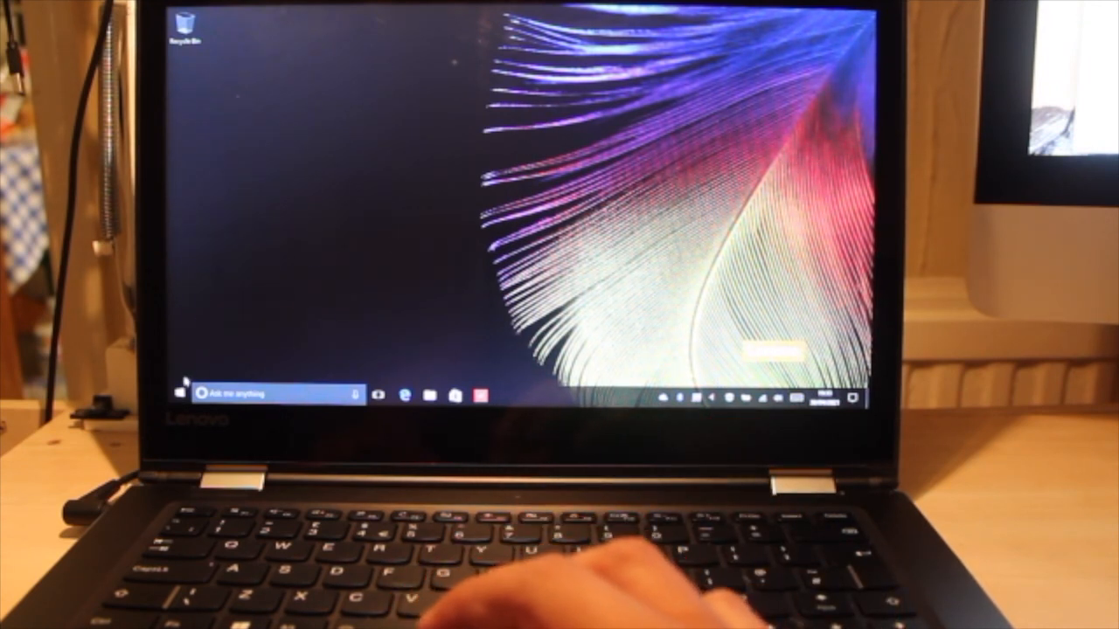
Run Check for updates on the Update & security page of Settings.
click(181, 392)
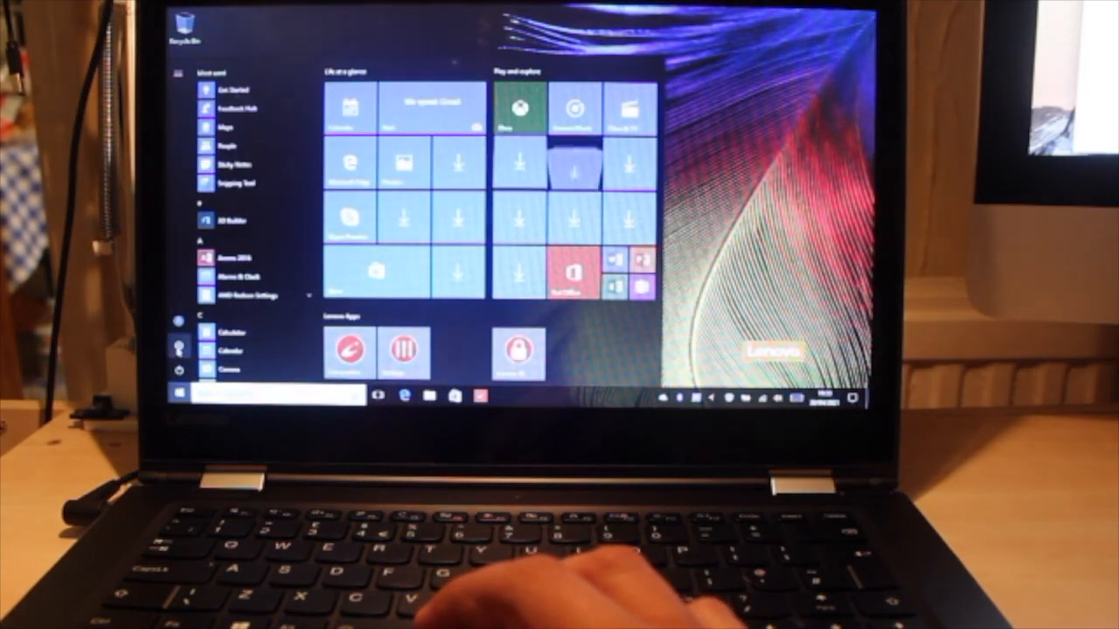
click(505, 396)
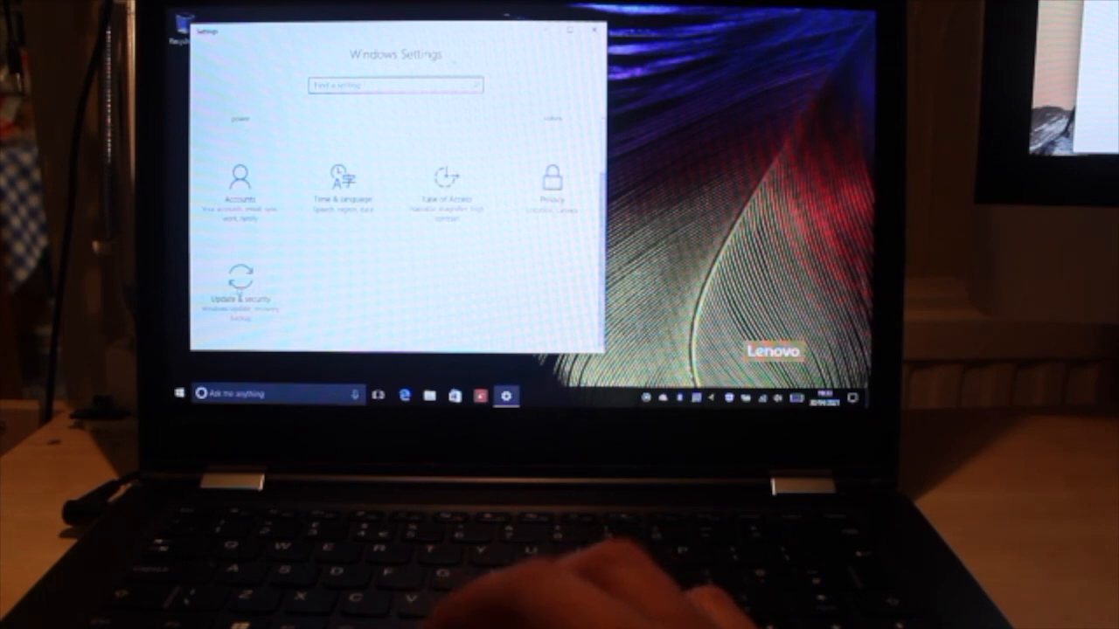
click(241, 297)
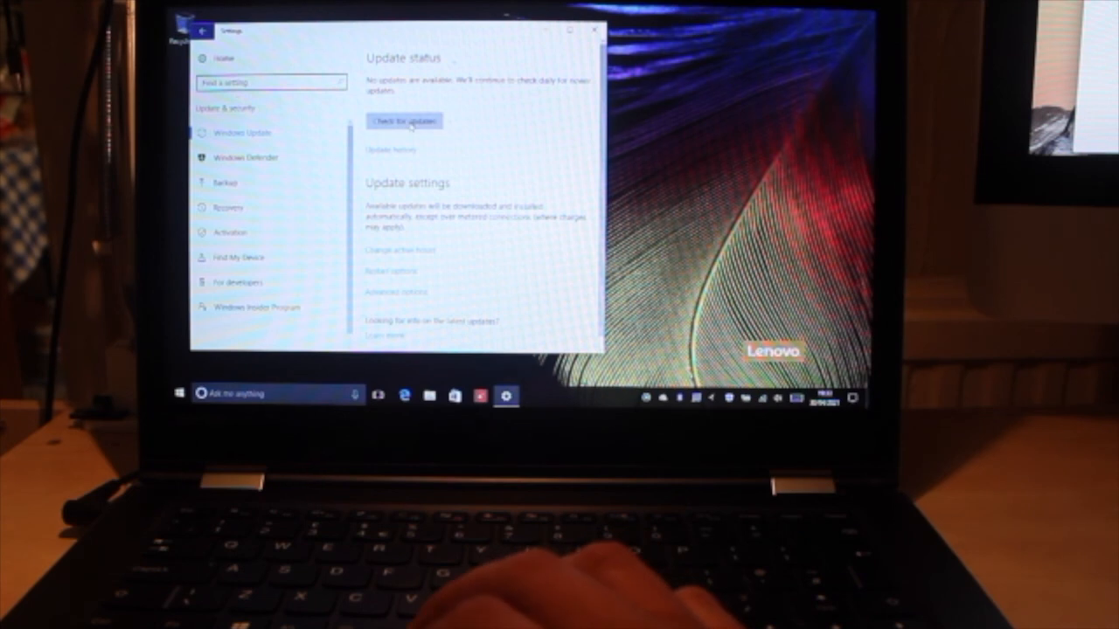
click(404, 120)
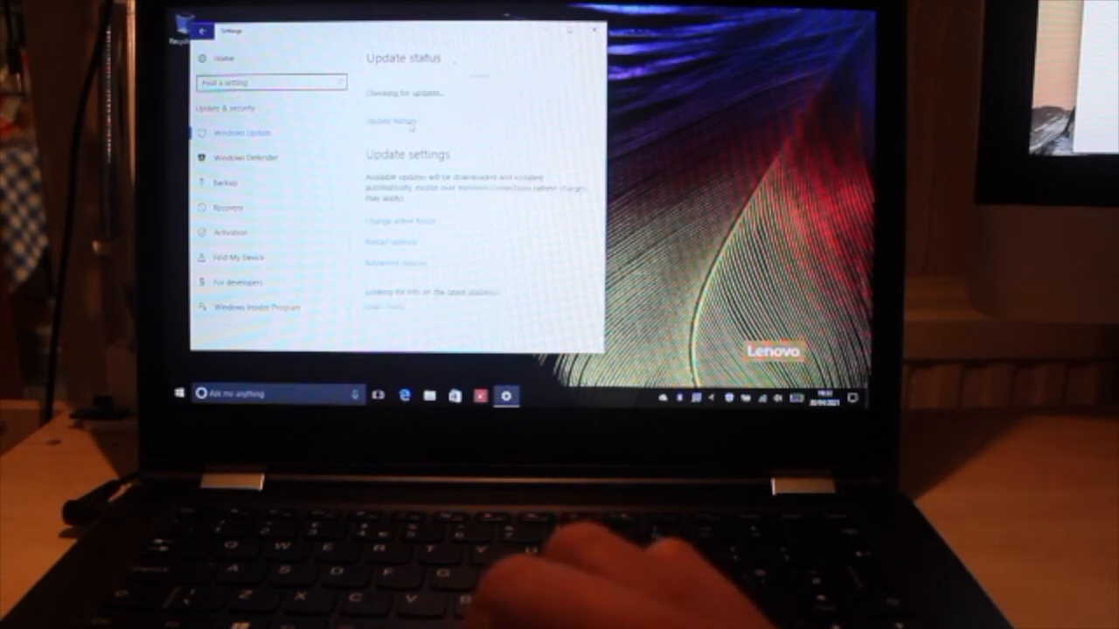